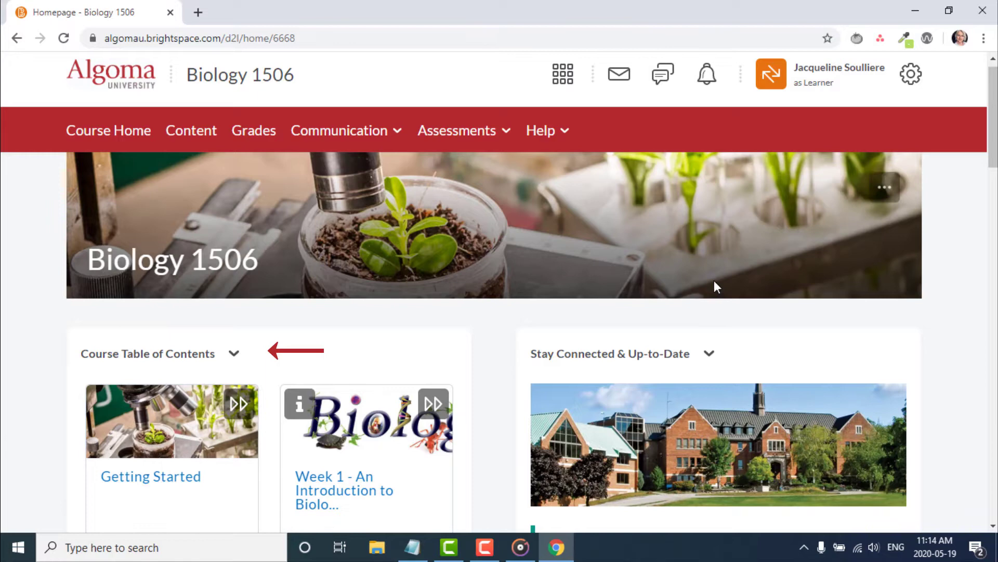
Scroll down to the Course Table of Contents flip cards and their progress bars
{"action": "scroll", "scroll_direction": "down", "scroll_amount": 3}
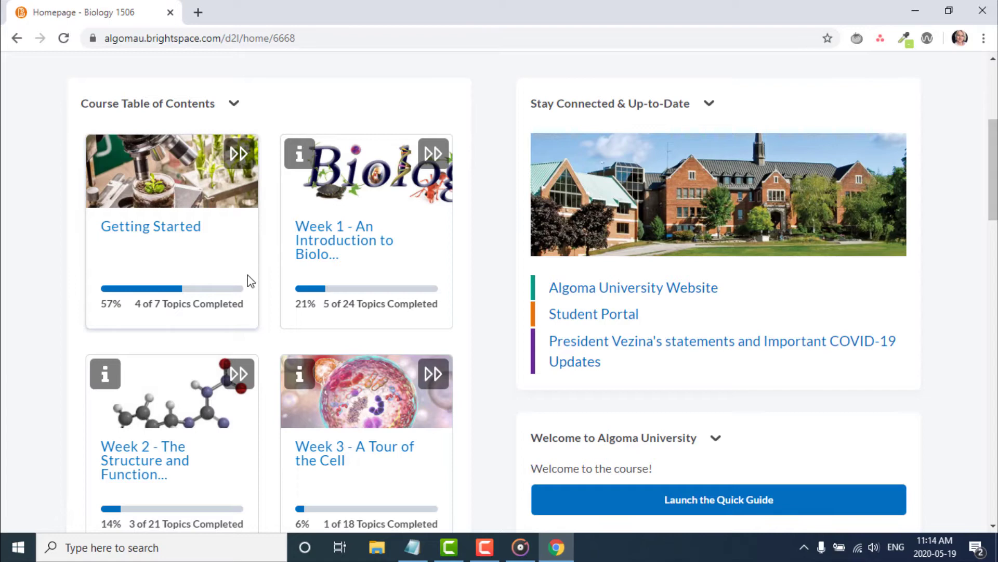
{"action": "mouse_move", "coordinate": [164, 304]}
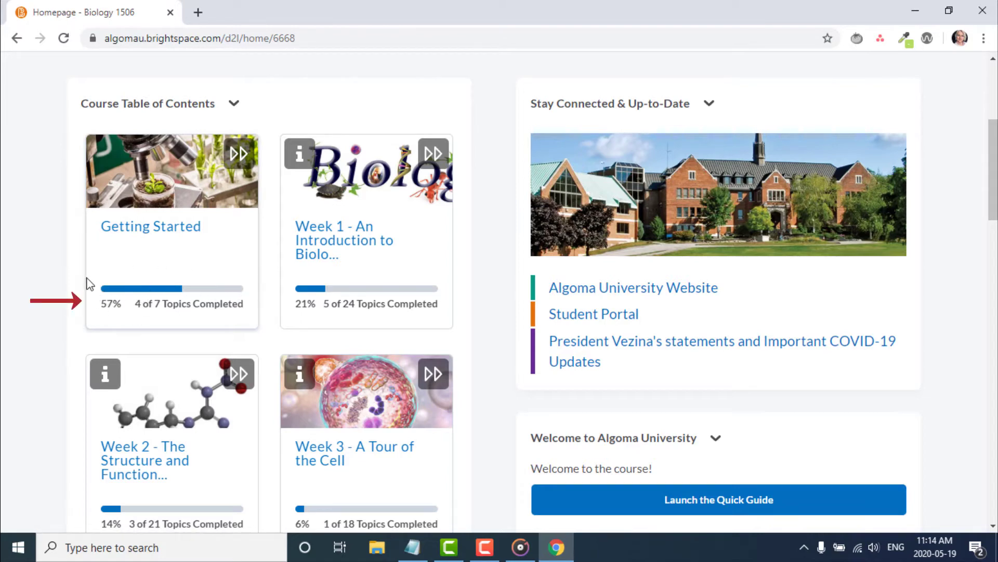
{"action": "mouse_move", "coordinate": [92, 255]}
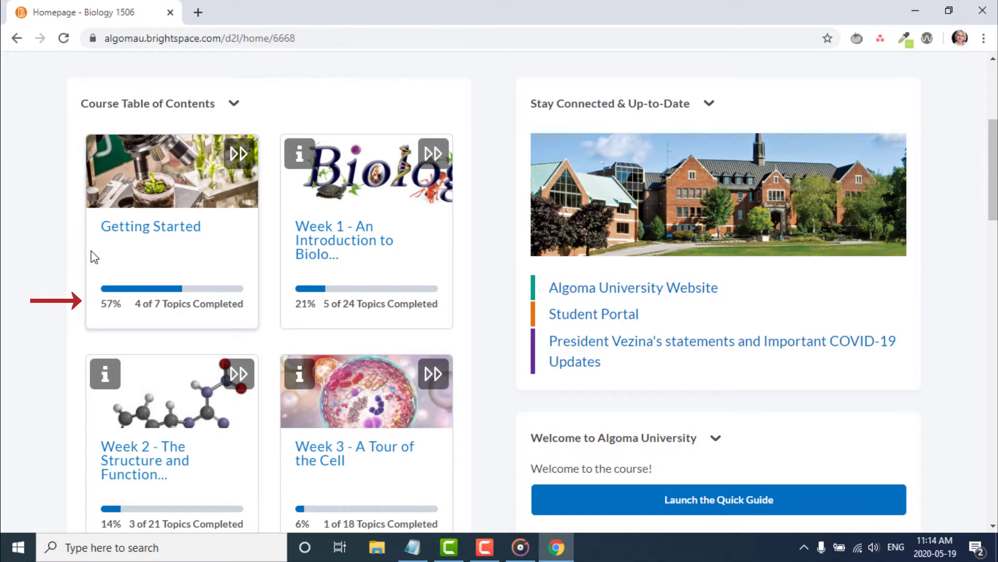
{"action": "mouse_move", "coordinate": [99, 281]}
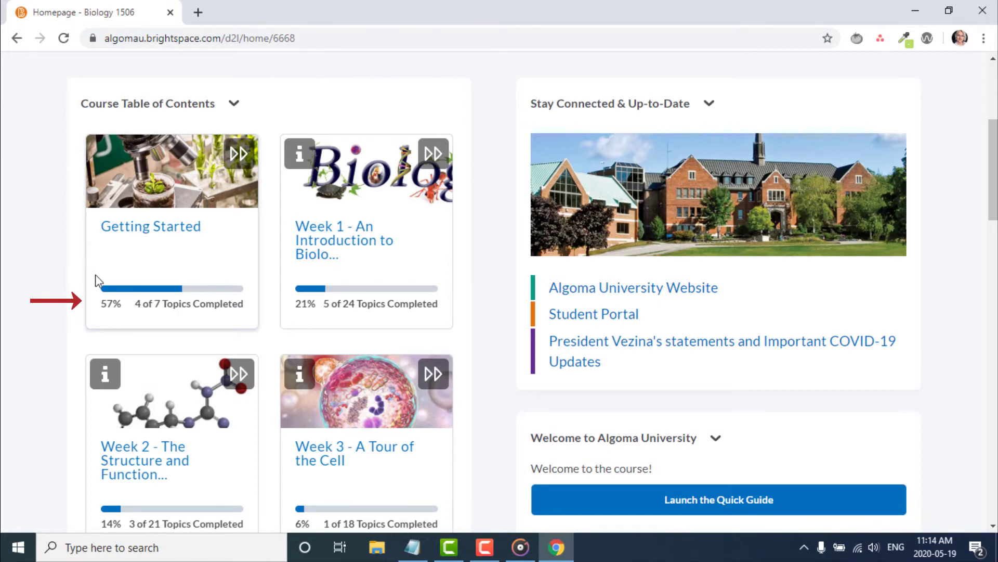
{"action": "mouse_move", "coordinate": [266, 316]}
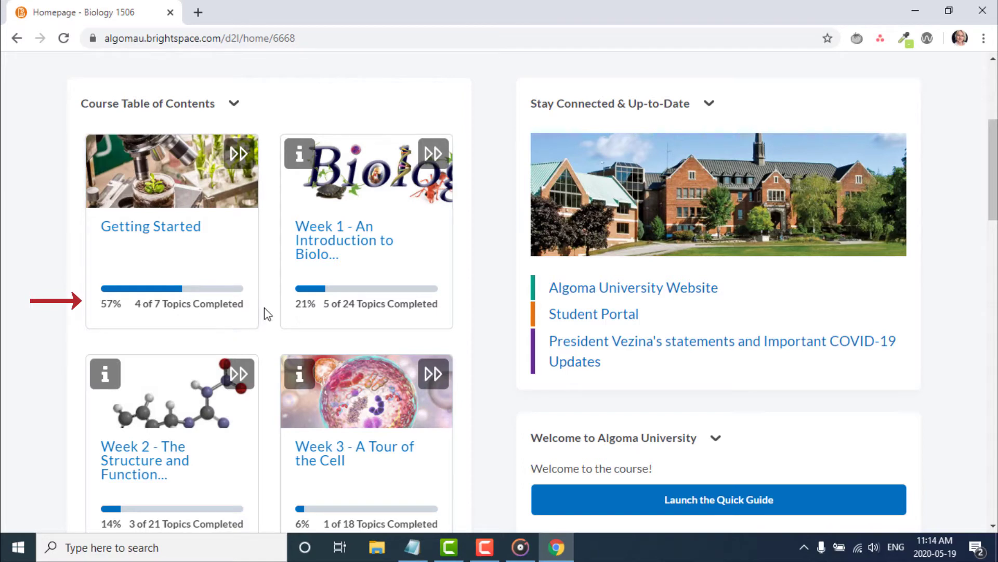
{"action": "mouse_move", "coordinate": [249, 320]}
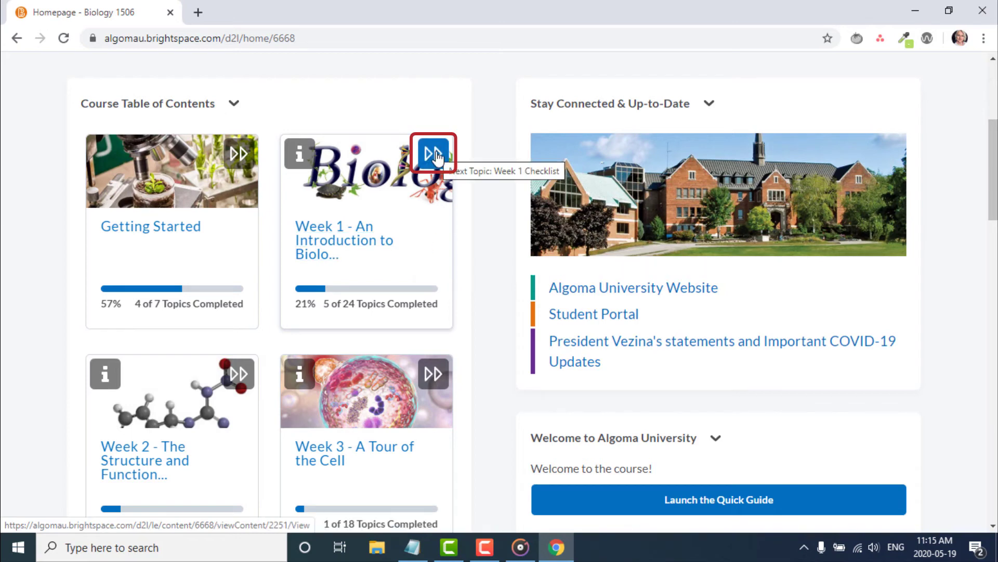
{"action": "left_click", "coordinate": [433, 154]}
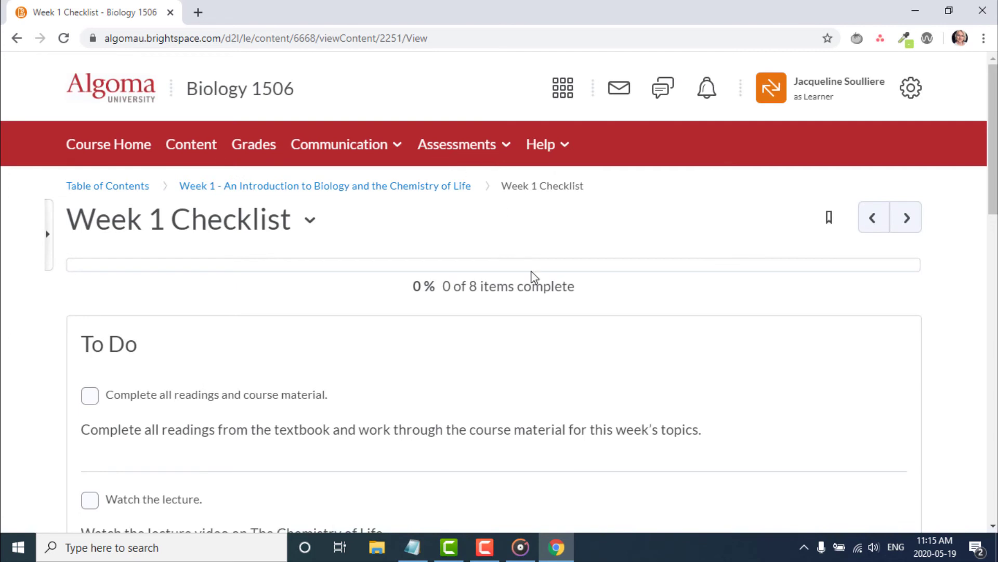
{"action": "mouse_move", "coordinate": [17, 39]}
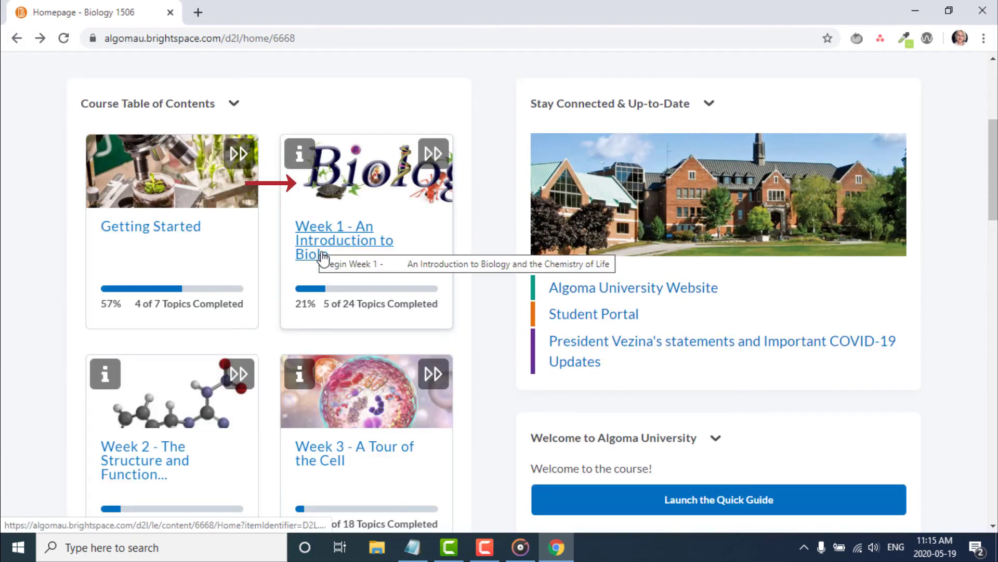
Open the Week 1 Introduction to Biology module and scroll through its 26 topics
{"action": "left_click", "coordinate": [321, 253]}
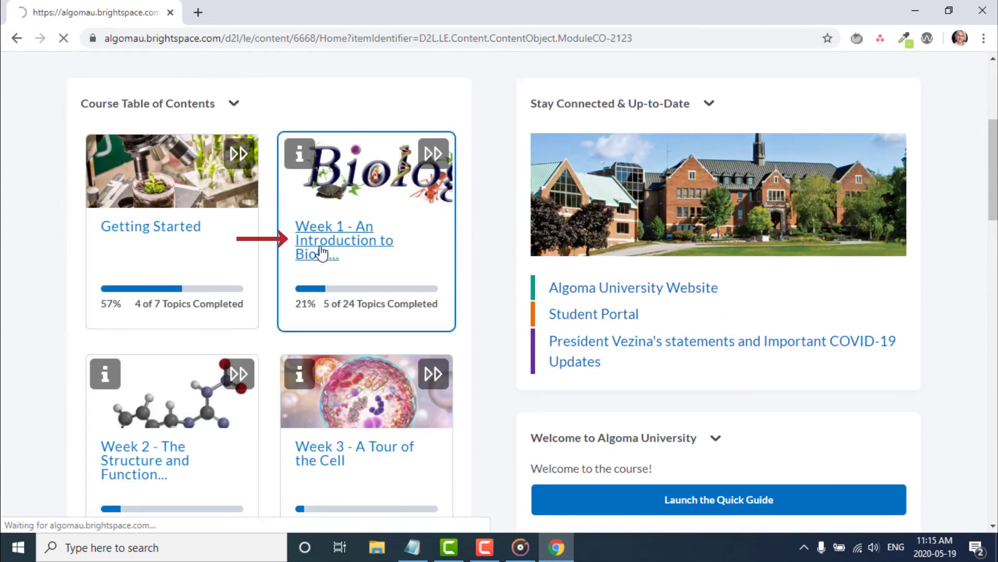
{"action": "left_click", "coordinate": [334, 240]}
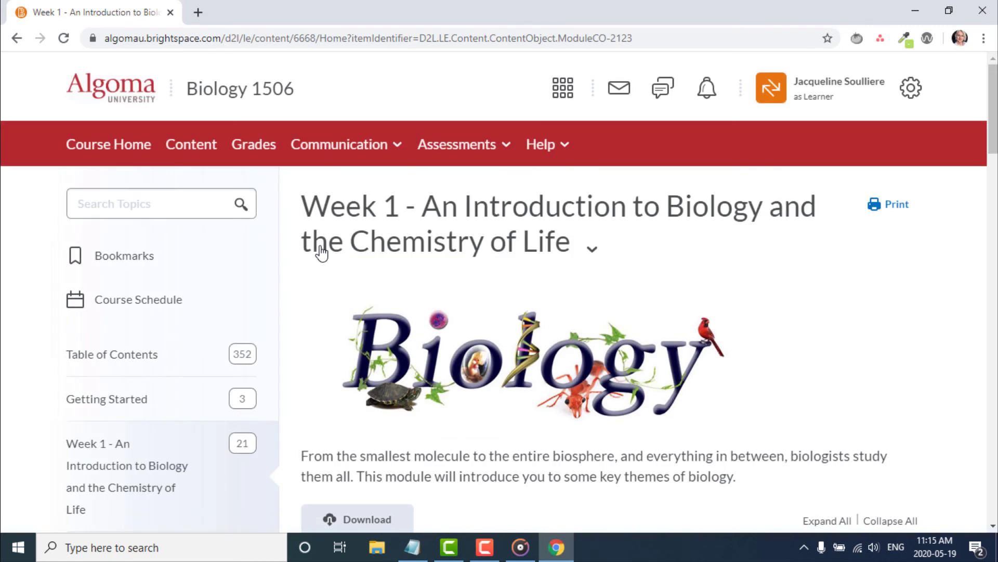
{"action": "scroll", "scroll_direction": "down", "scroll_amount": 3}
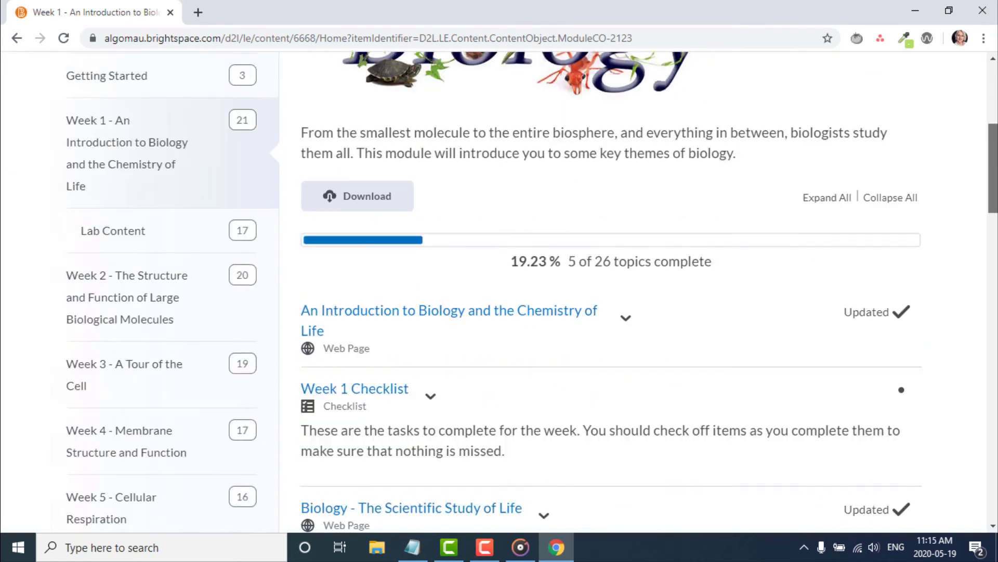
{"action": "scroll", "scroll_direction": "down", "scroll_amount": 3}
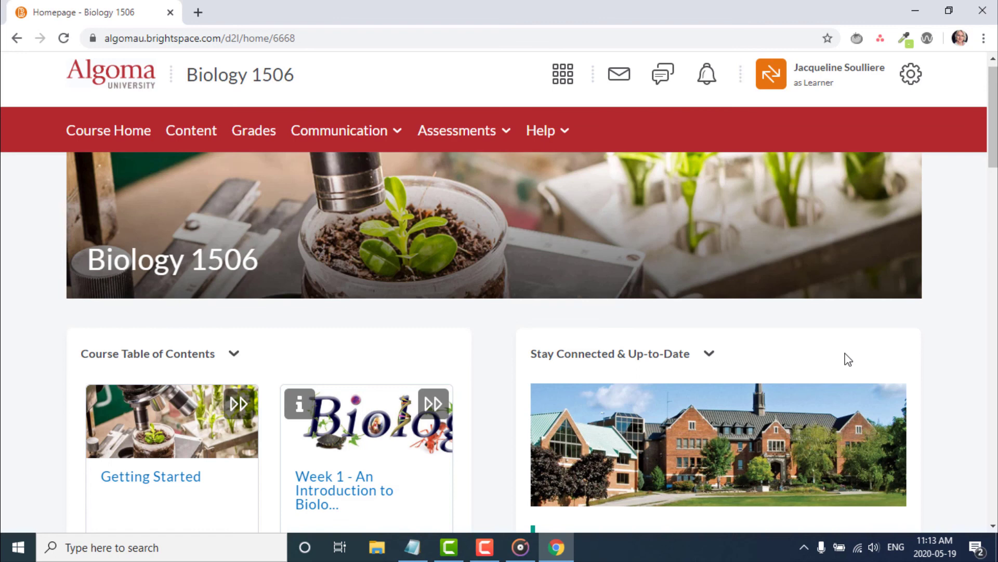
{"action": "mouse_move", "coordinate": [702, 503]}
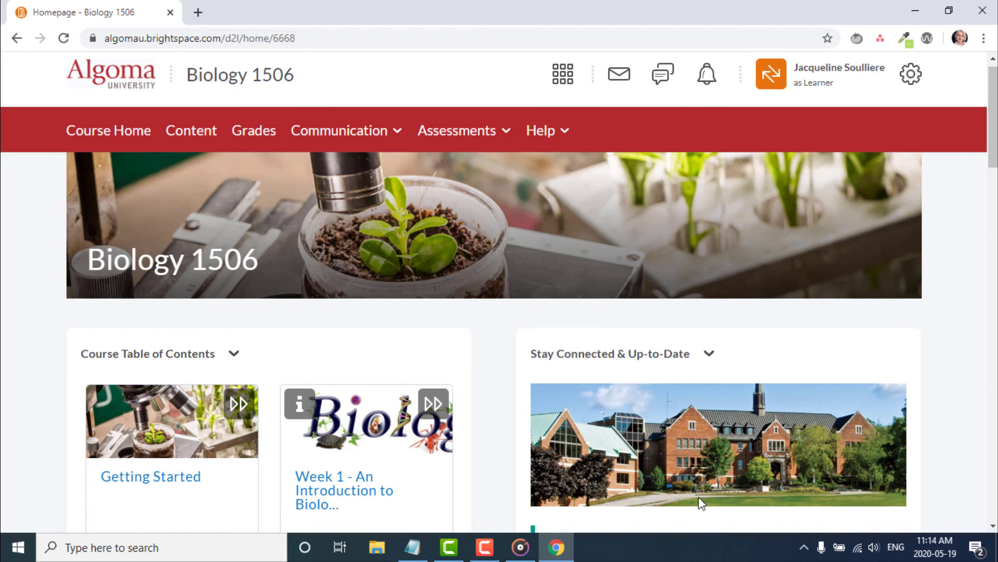